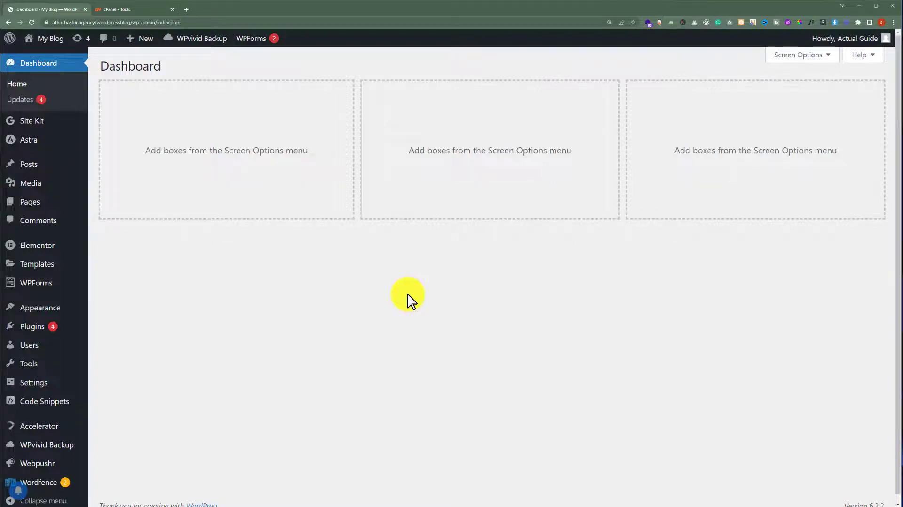
mouse_move(224, 224)
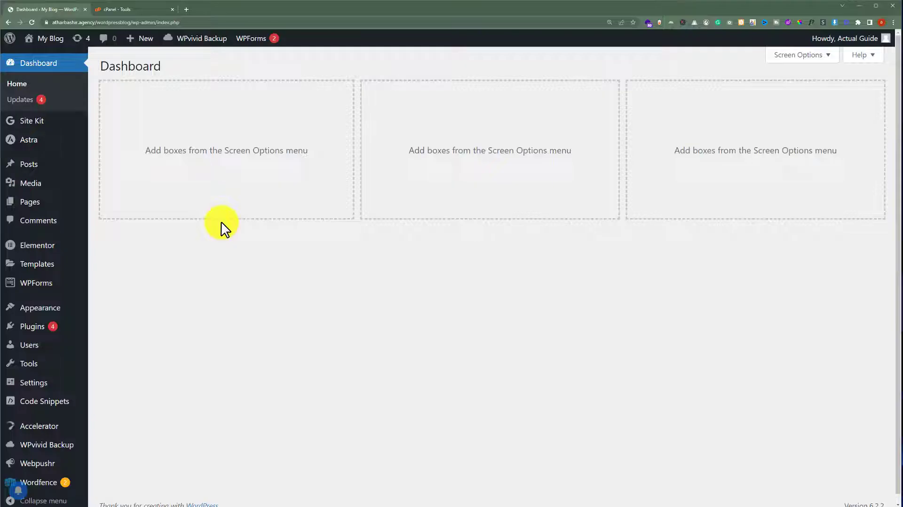
mouse_move(173, 220)
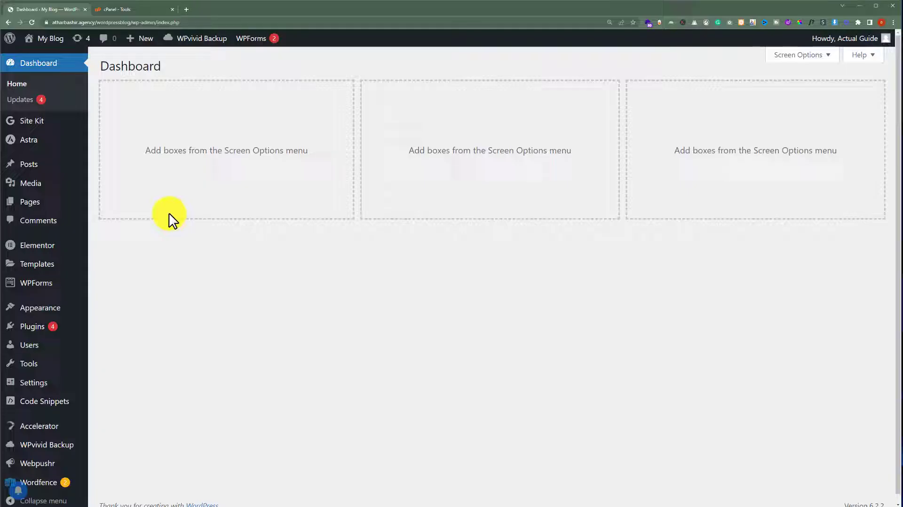
mouse_move(246, 174)
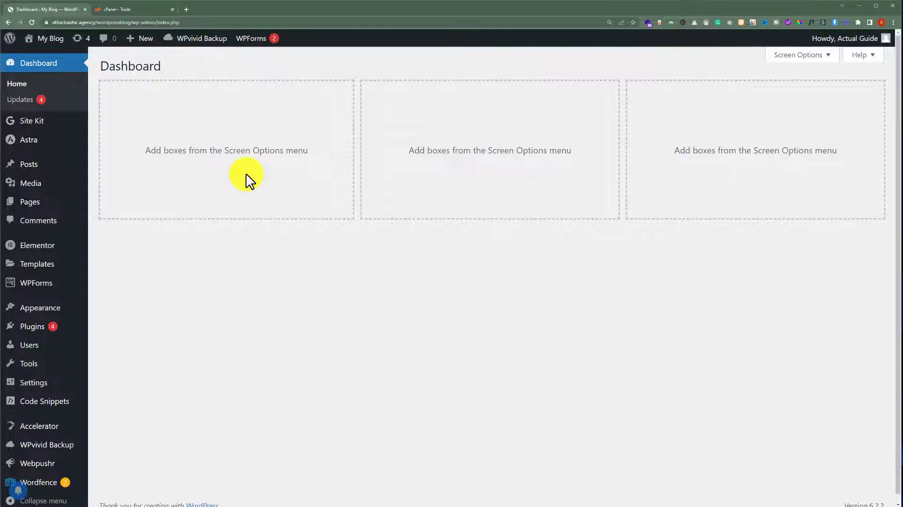
mouse_move(501, 196)
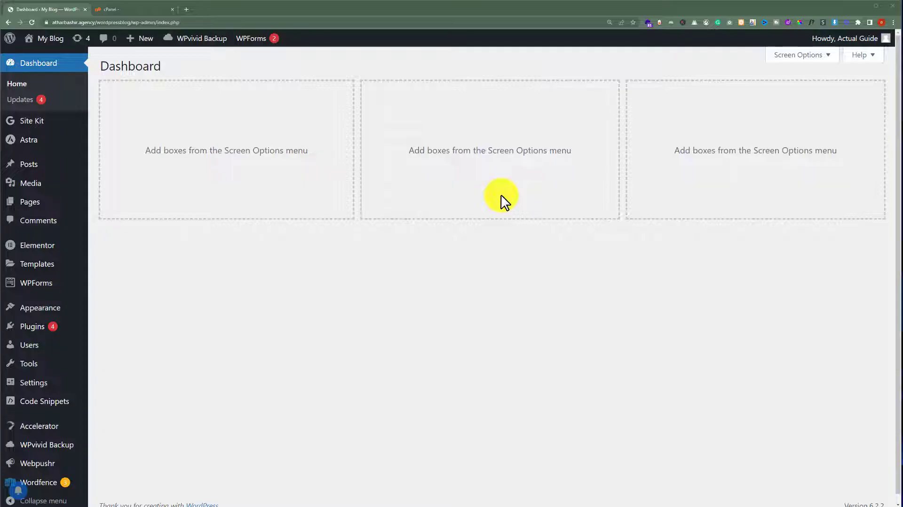
mouse_move(451, 222)
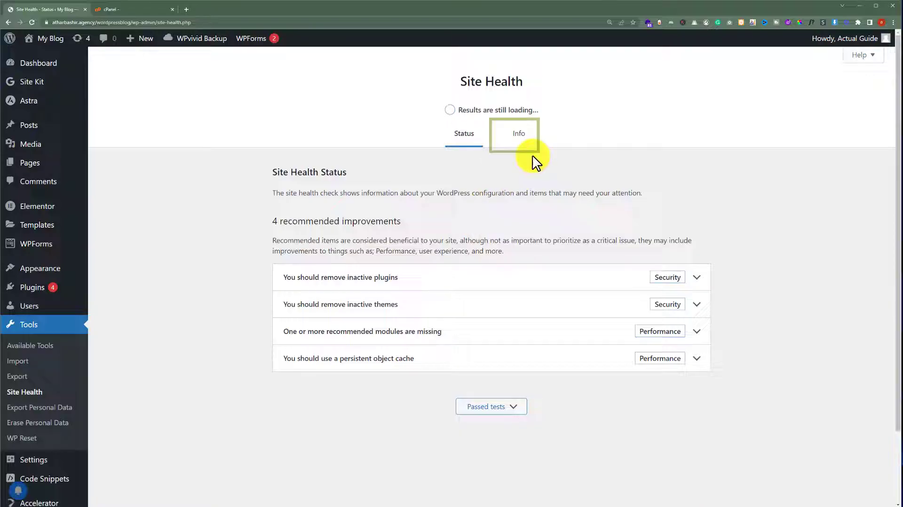
View Site Health Info showing PHP 7.4.33, then switch to the cPanel tab
left_click(517, 133)
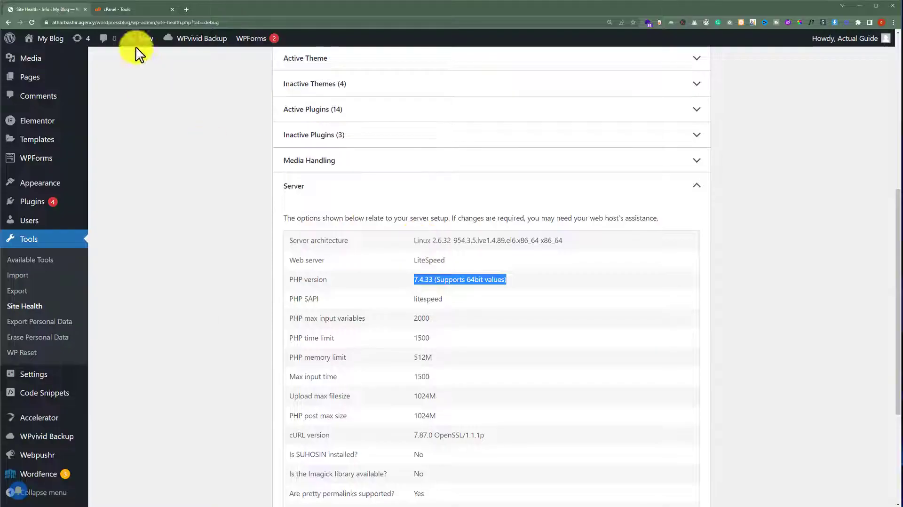
left_click(127, 10)
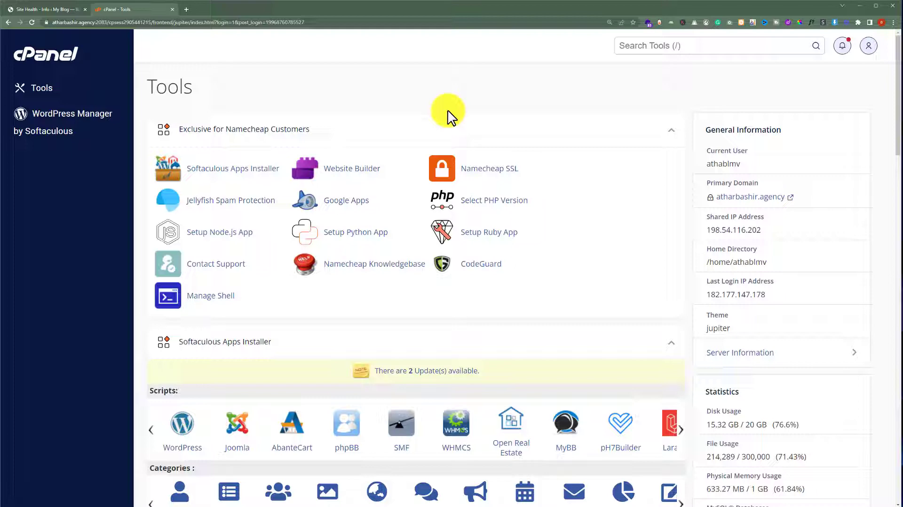
mouse_move(482, 114)
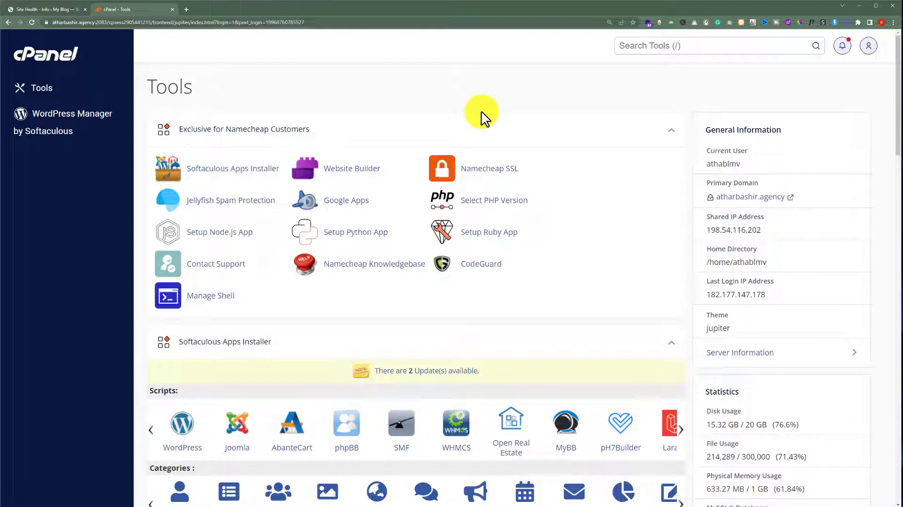
scroll("down", 3)
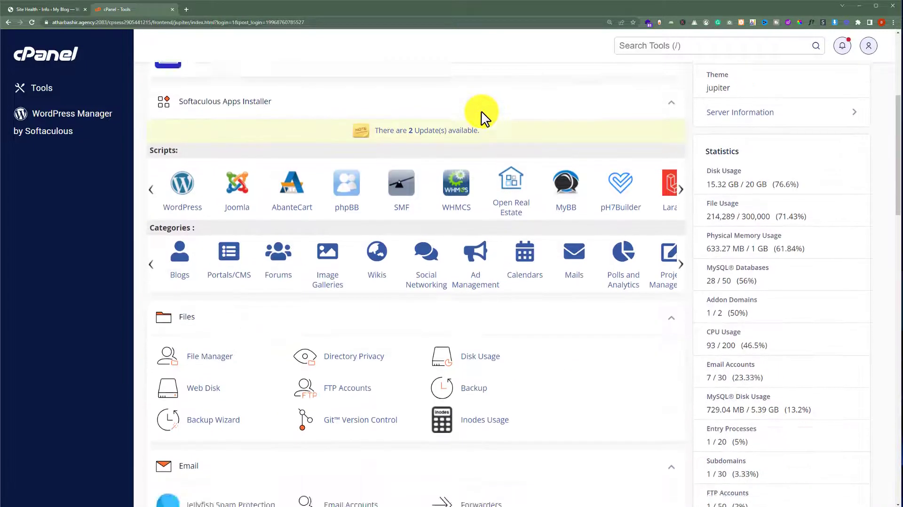
scroll("up", 3)
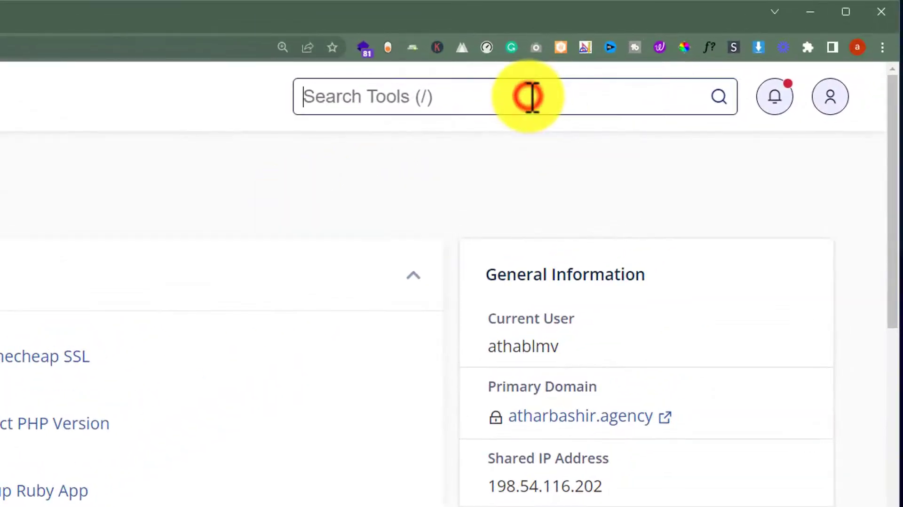
Search cPanel tools for 'php' and choose Select PHP Version
type("php")
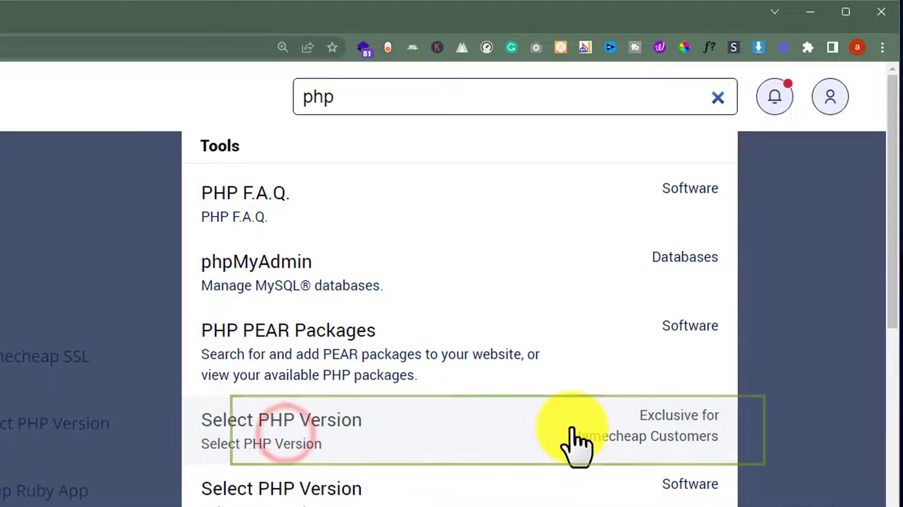
left_click(282, 430)
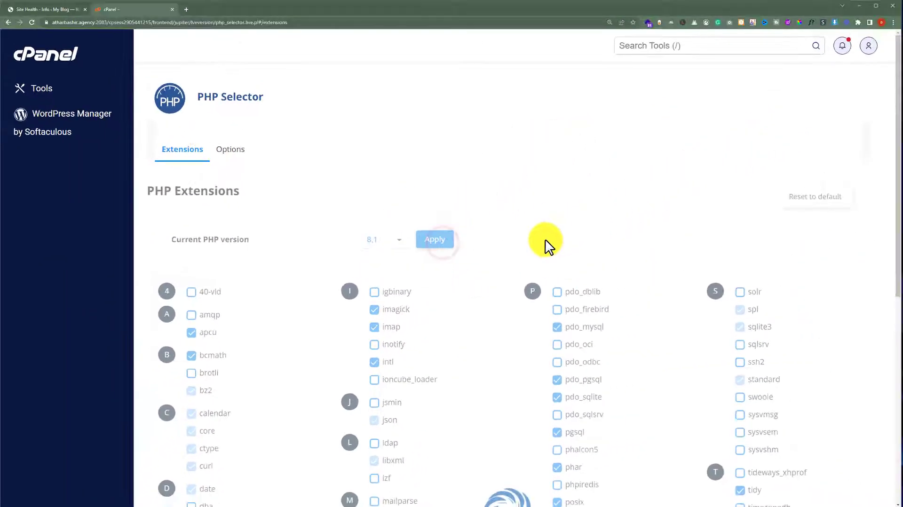
Apply PHP 8.1 as the current PHP version in PHP Selector
left_click(434, 238)
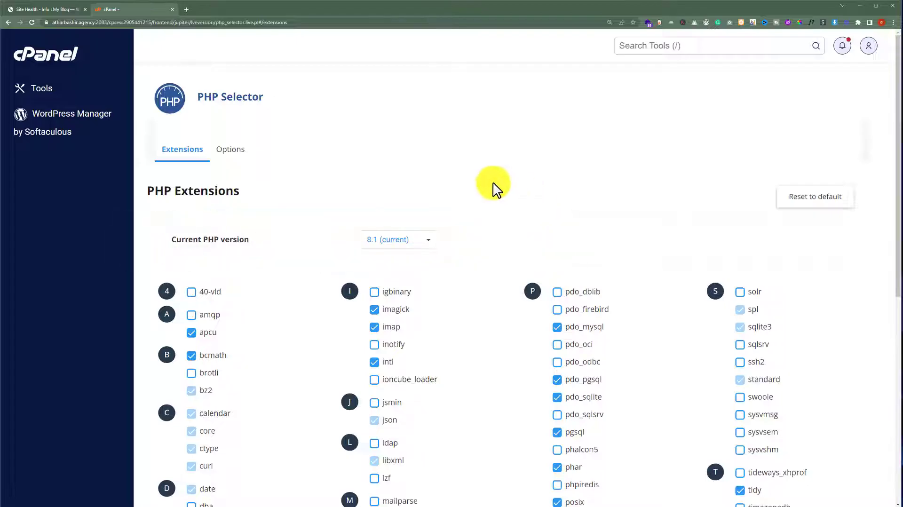
mouse_move(54, 15)
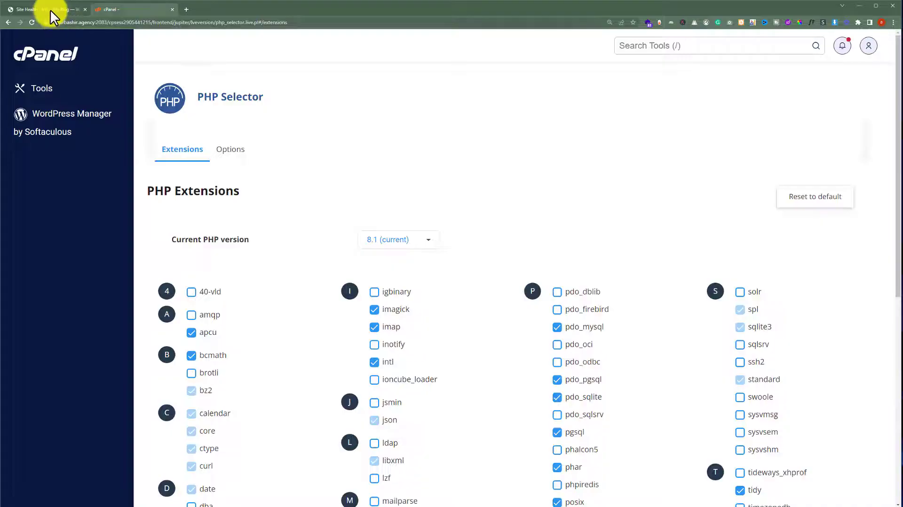
Return to WordPress Site Health and expand Server to confirm PHP 8.1.18
left_click(46, 9)
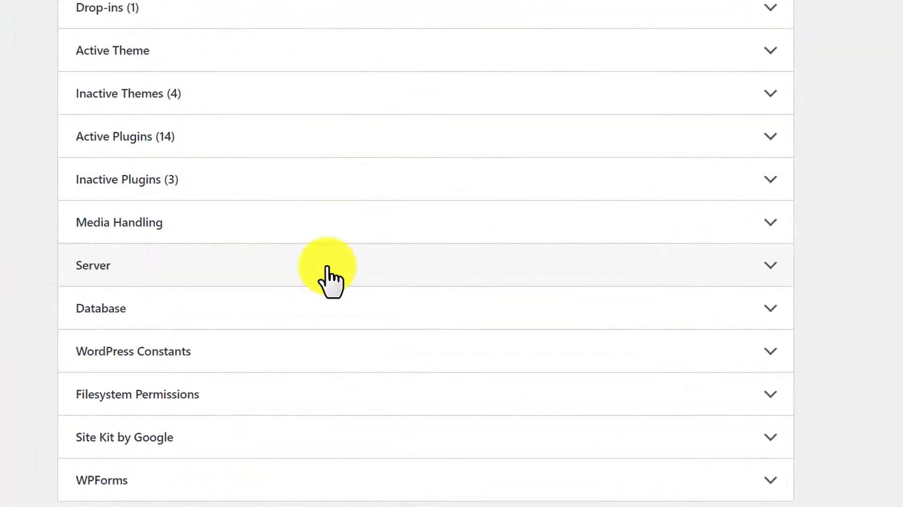
left_click(93, 266)
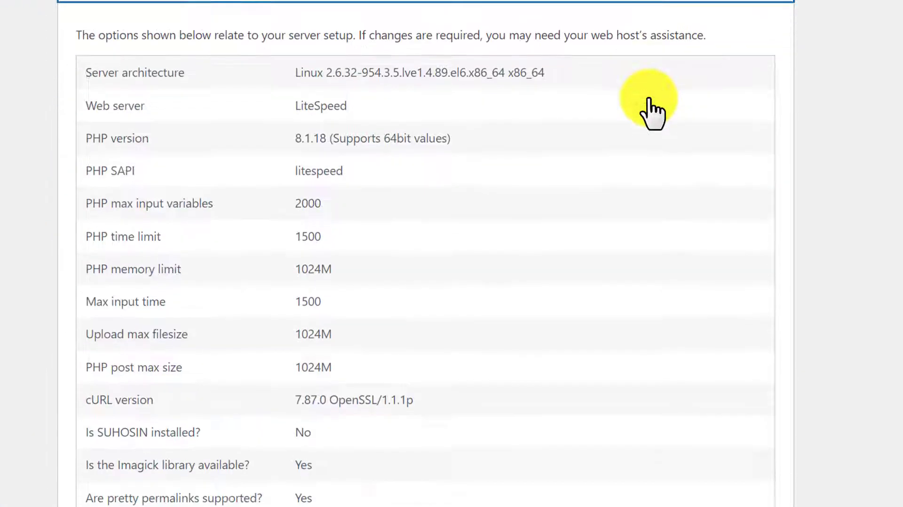